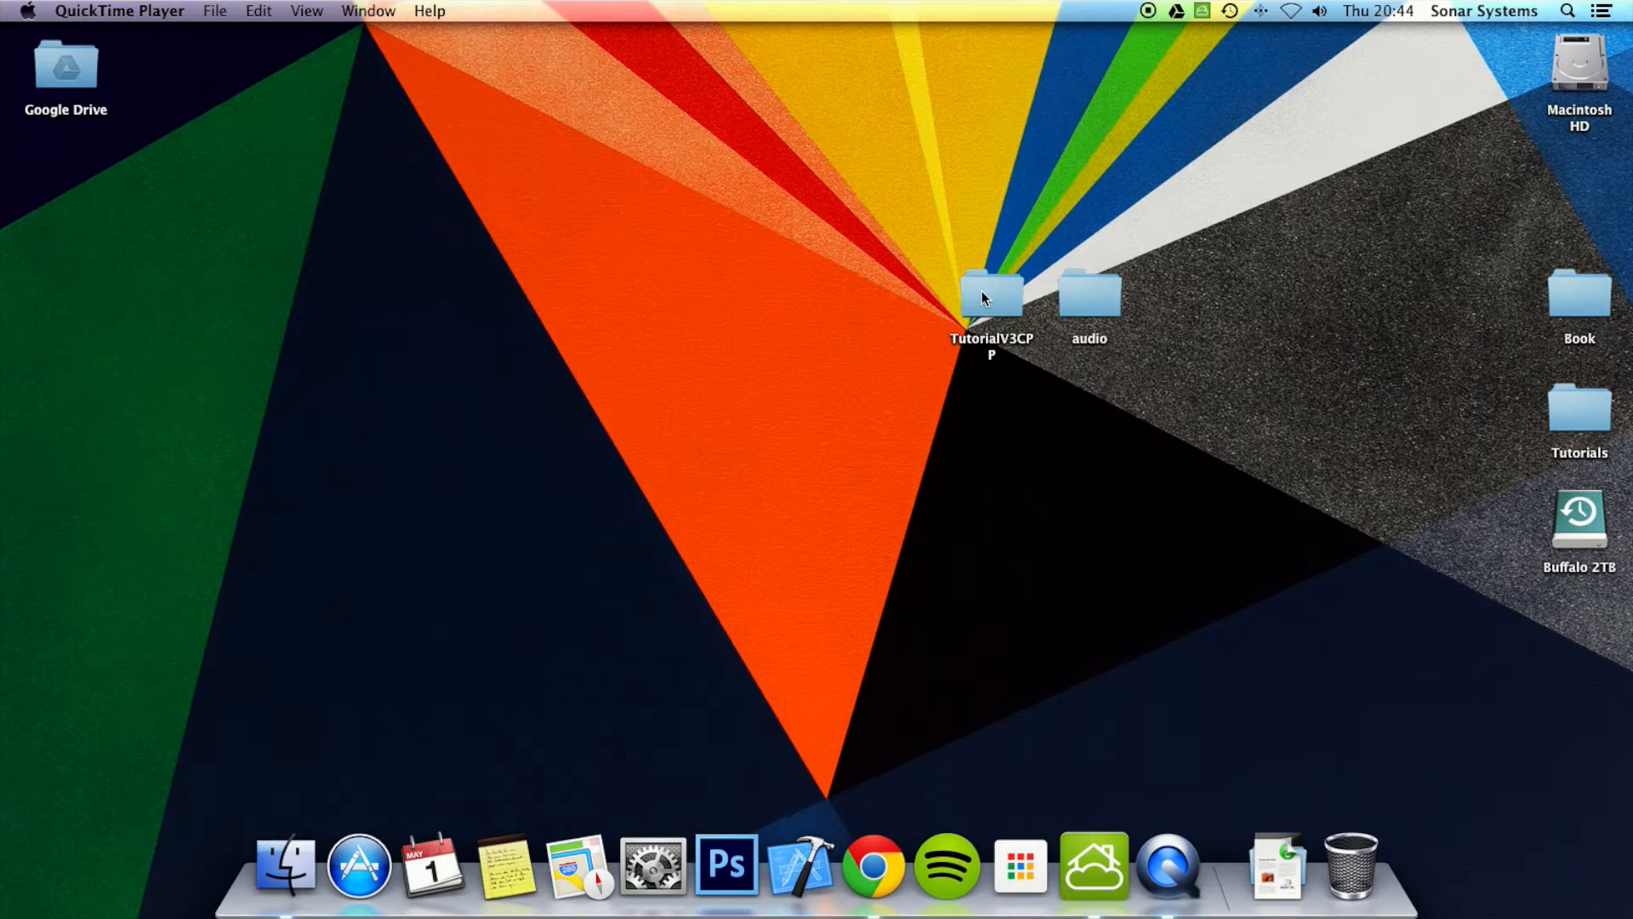
Open TutorialV3CPP.xcodeproj from the desktop TutorialV3CPP folder in Xcode
double_click(990, 293)
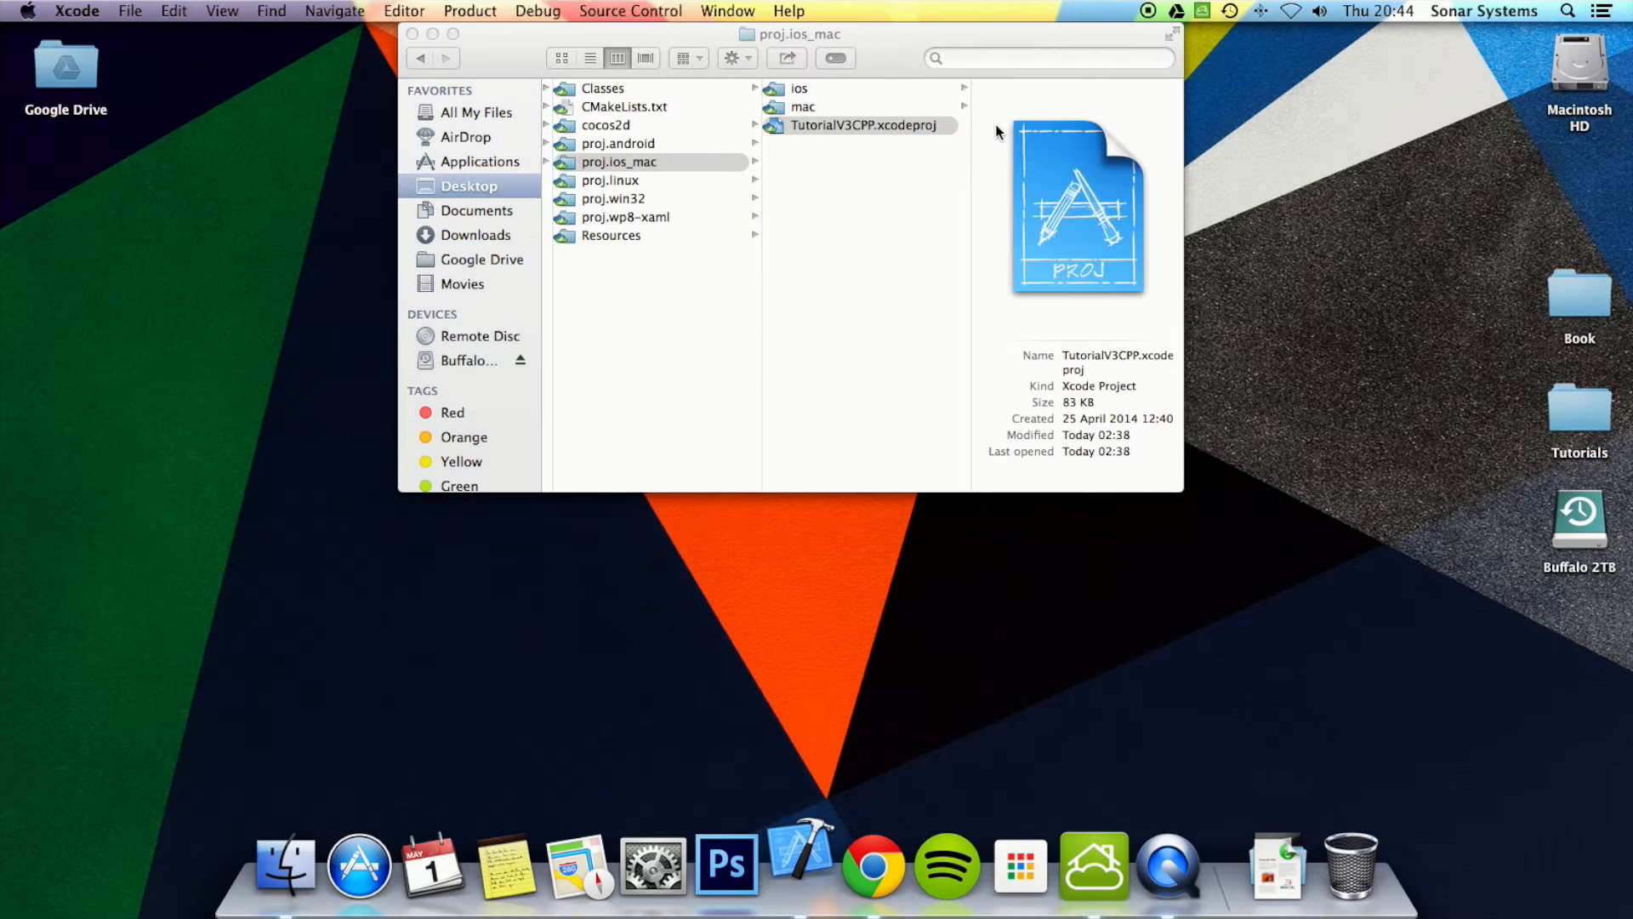
double_click(857, 124)
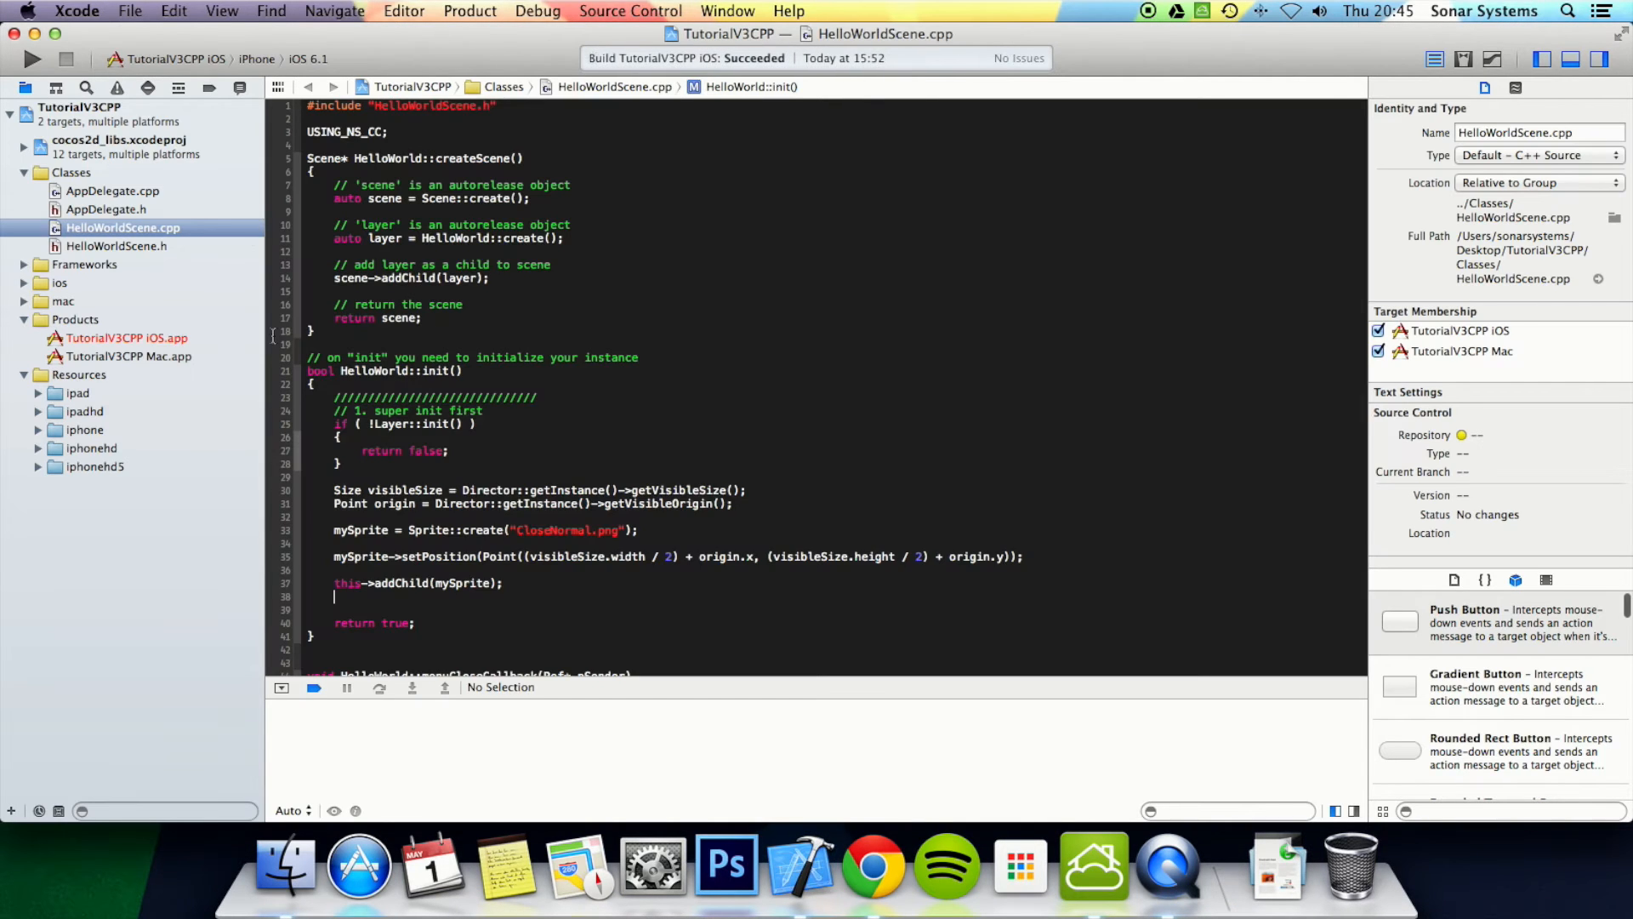
Below addChild in init(), add 'auto action = RotateBy::create(3, 90);'
scroll("down", 3)
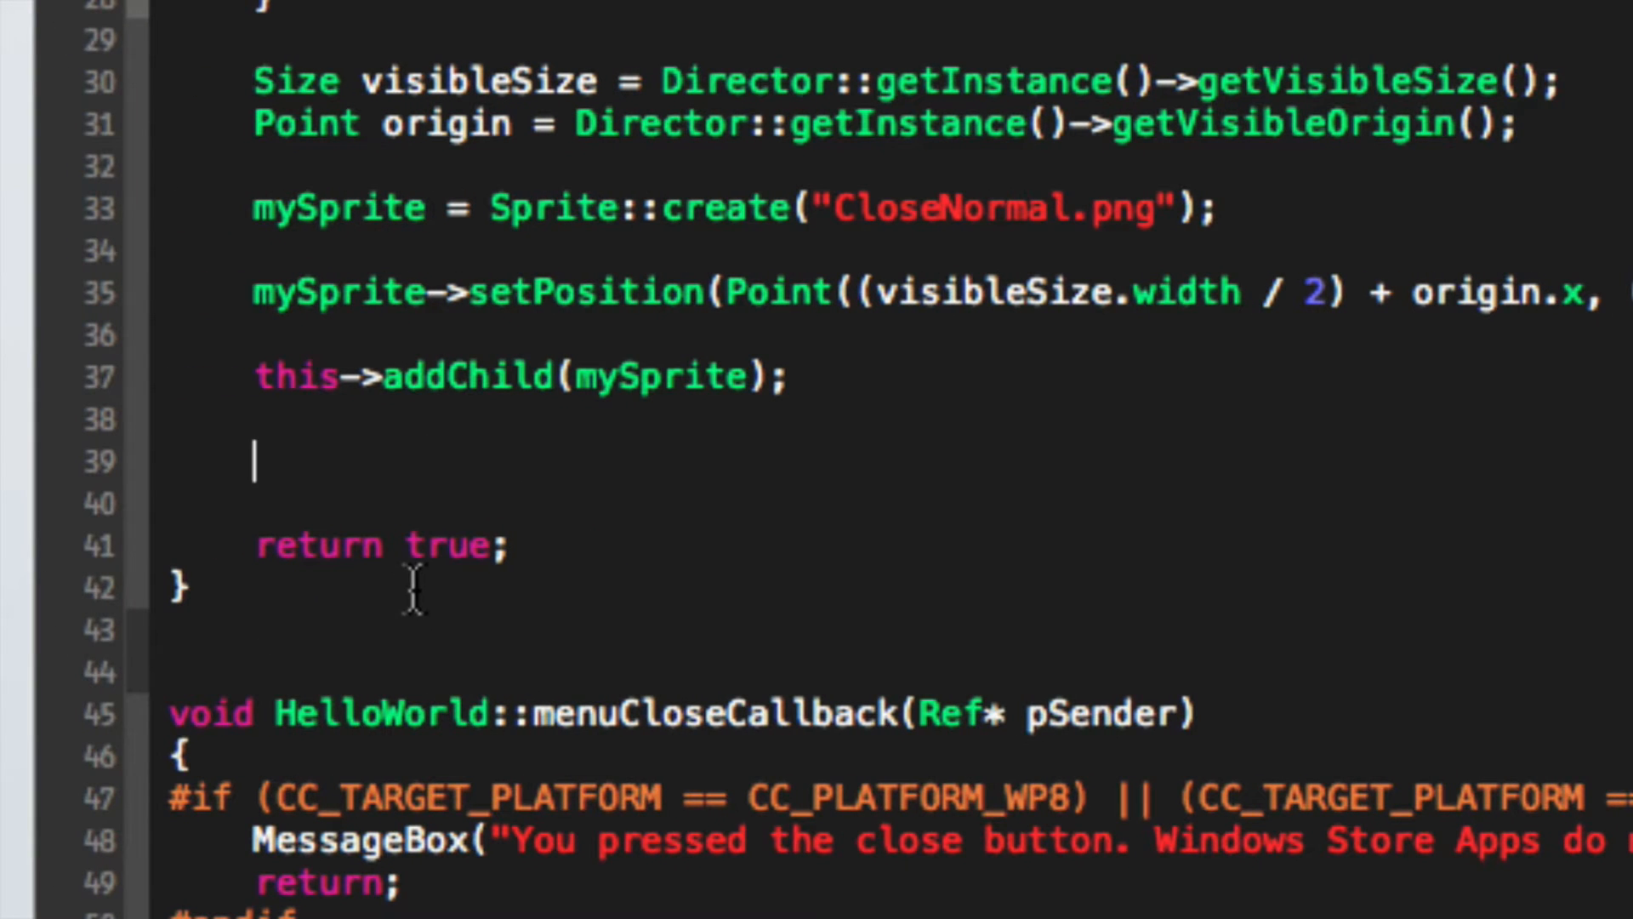
type("auto acti")
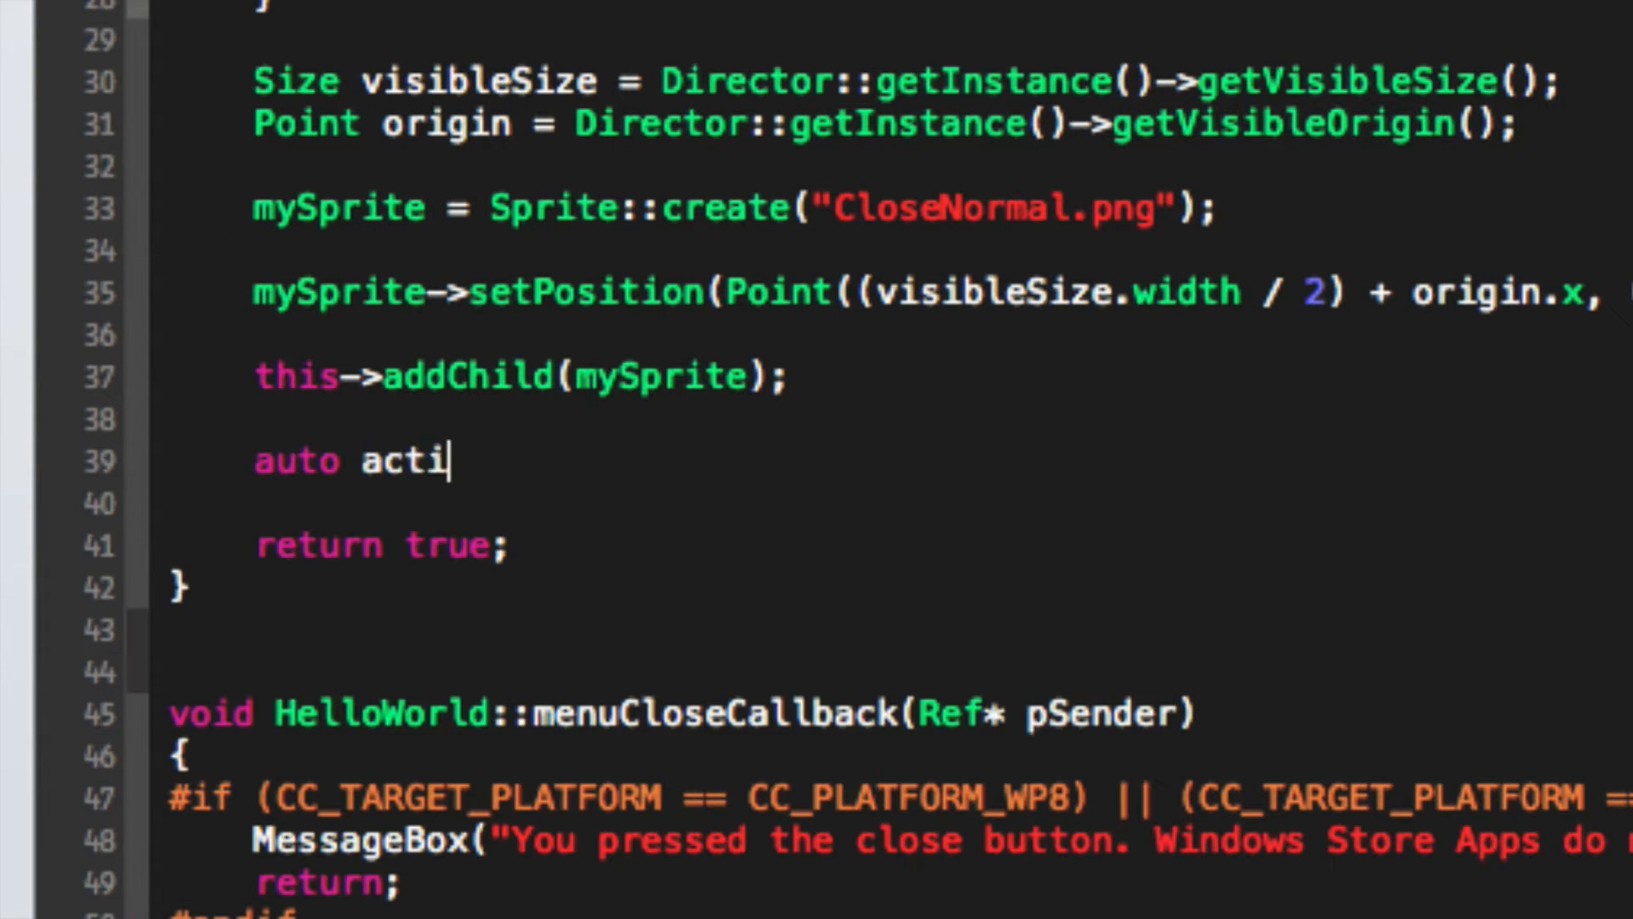
type("on = runAction(r")
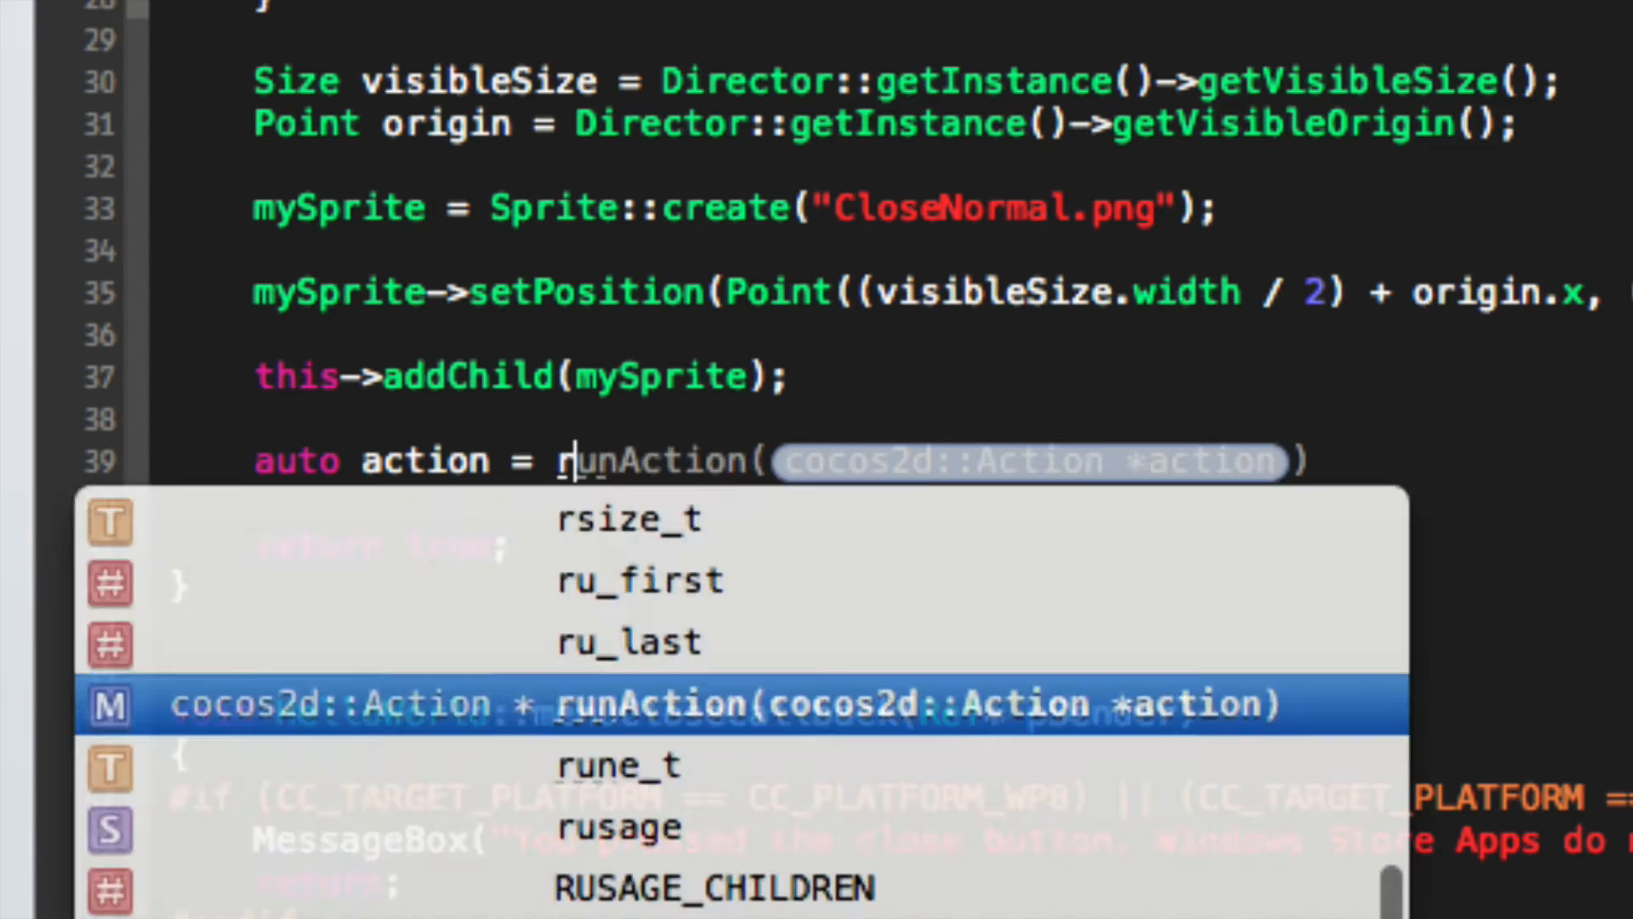
type("RotateBy")
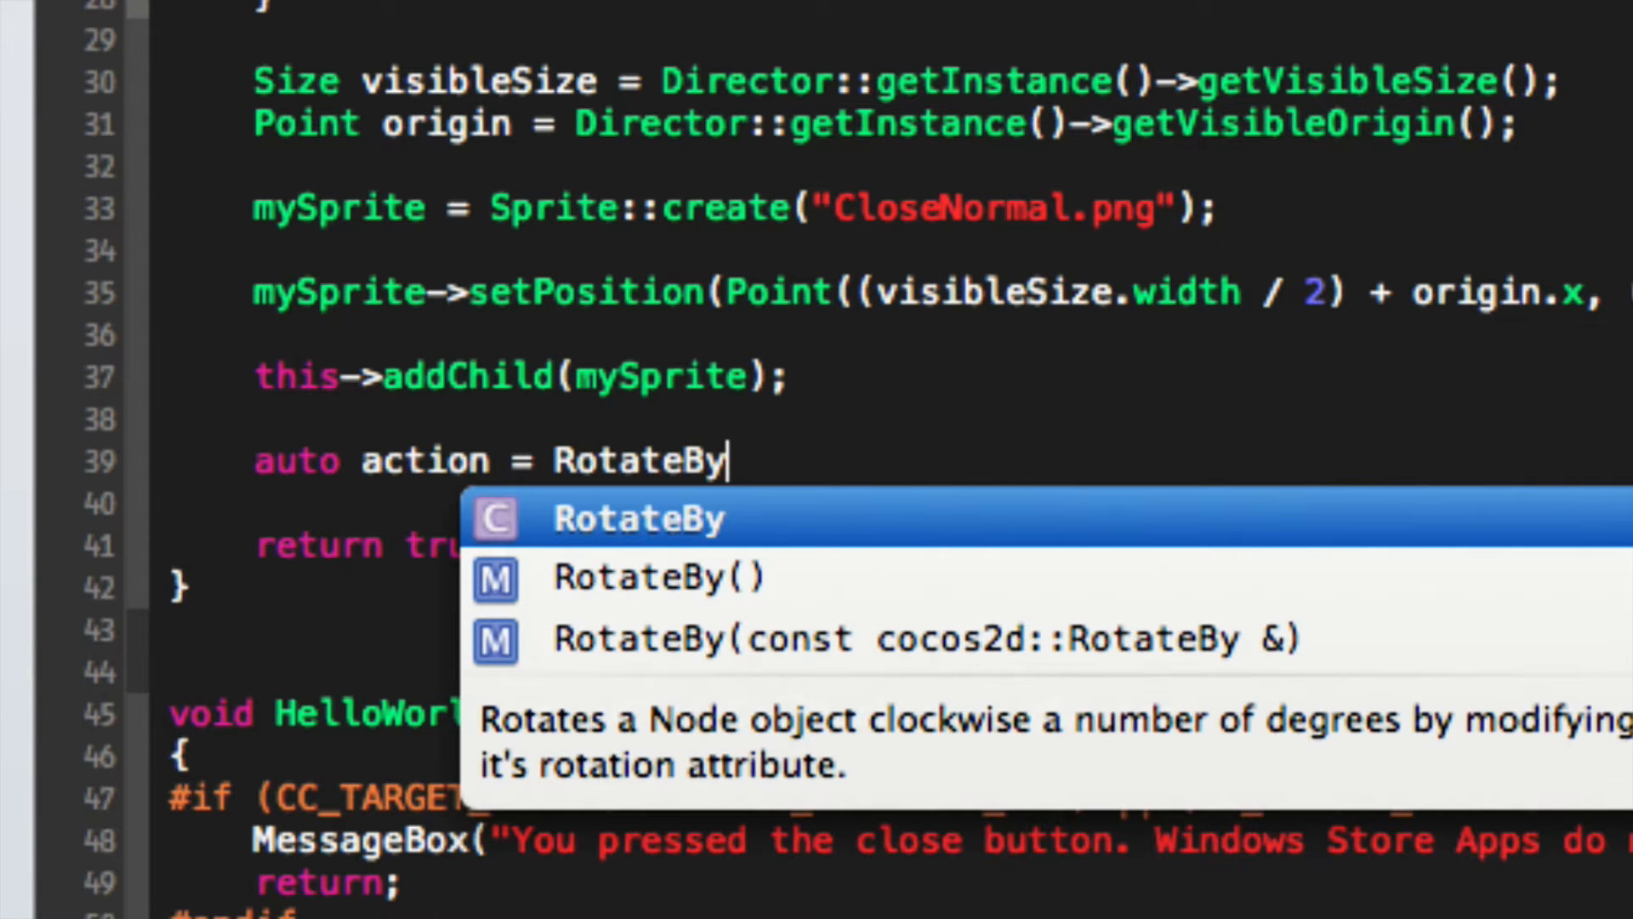
type("::create(float duration, float deltaAngle")
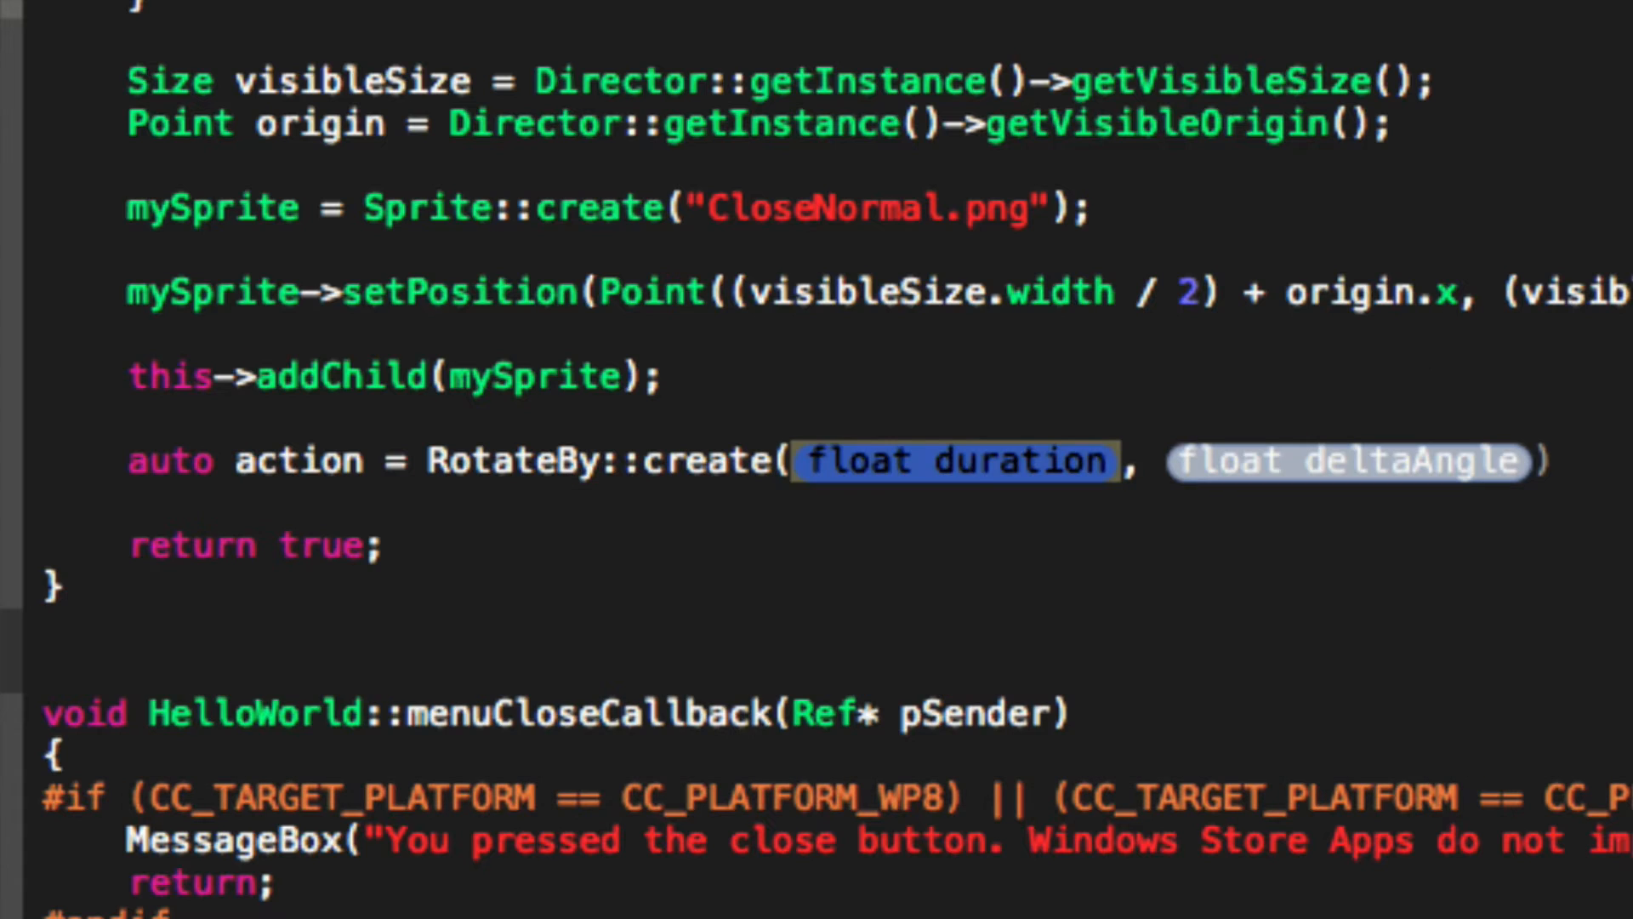
type("3")
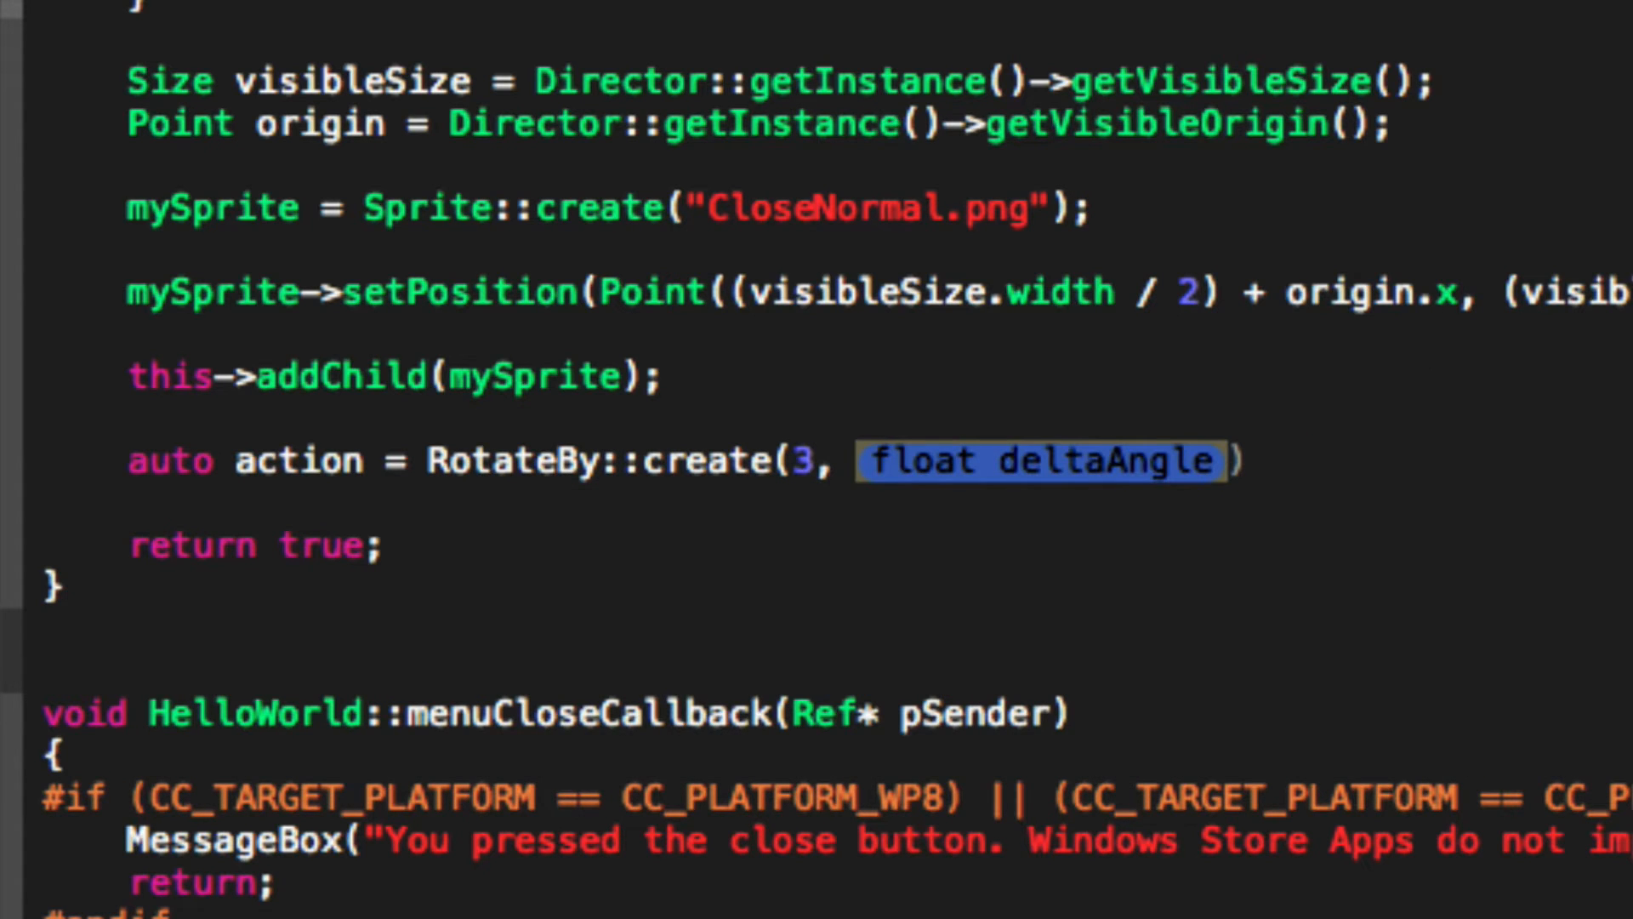
type("90")
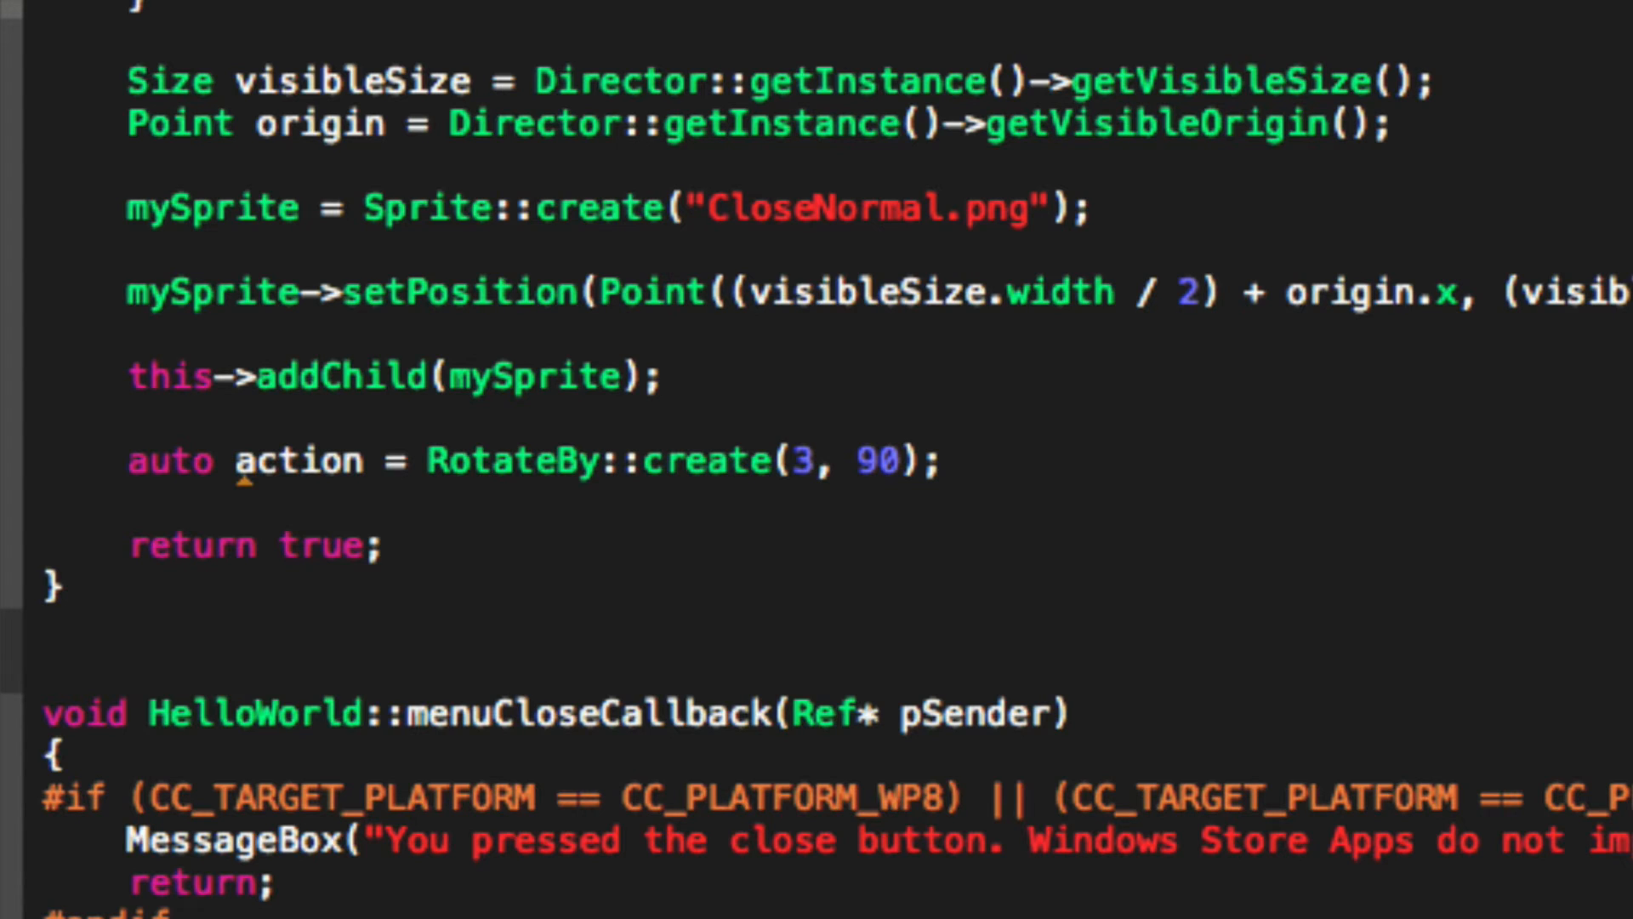
left_click(934, 460)
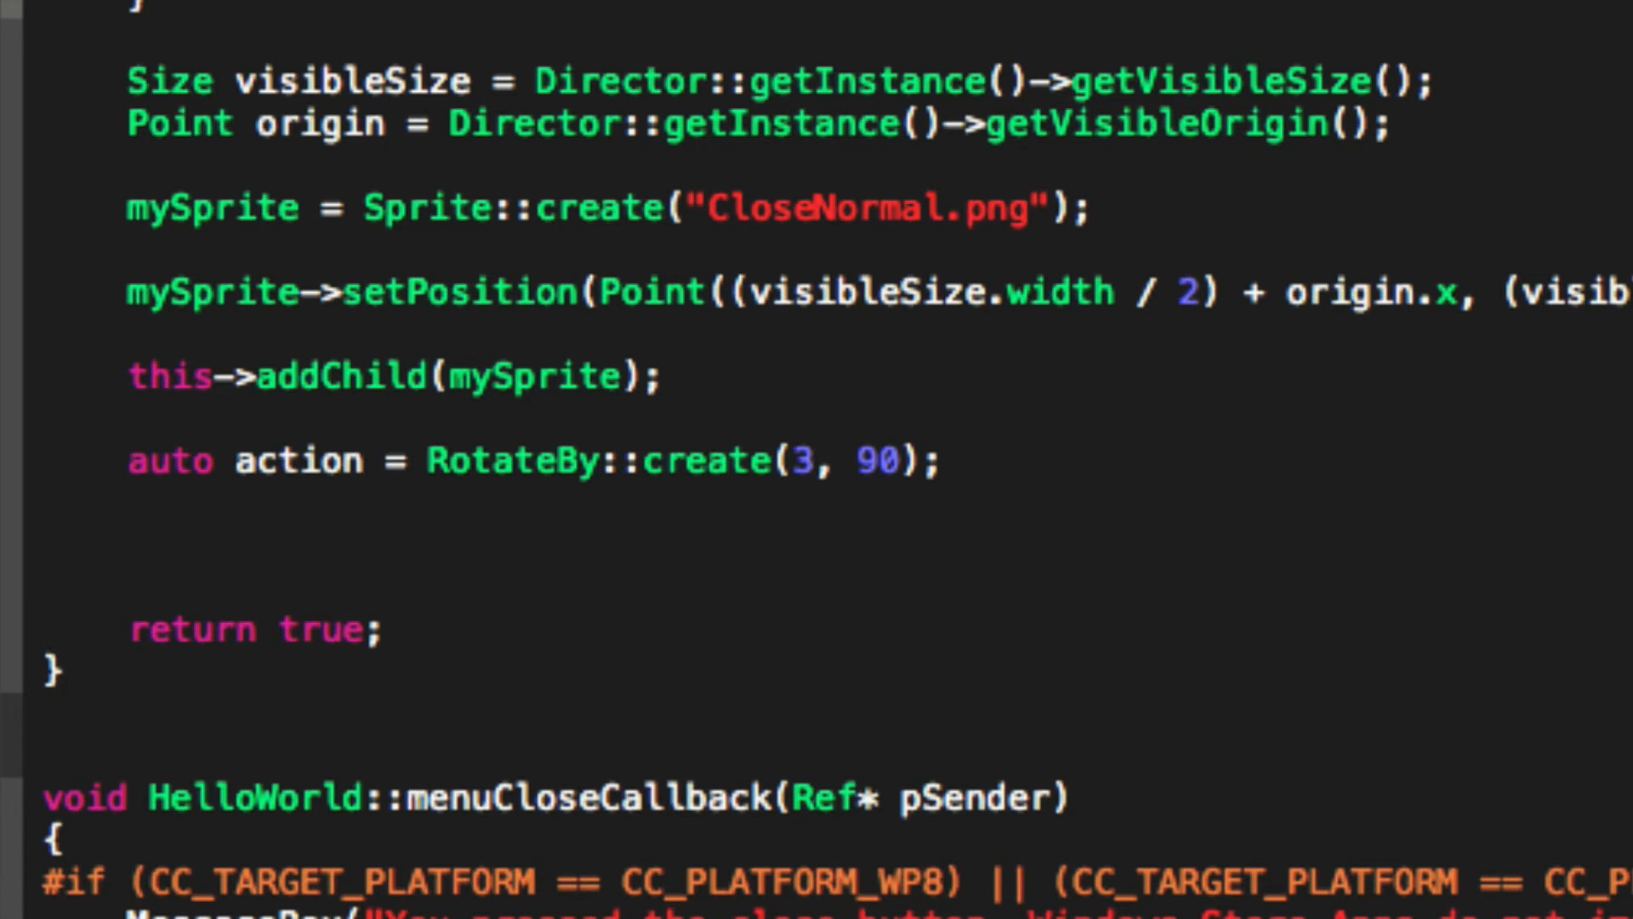
Type mySprite->runAction(action), replacing the suggested release() completion
type("mySprite->release()")
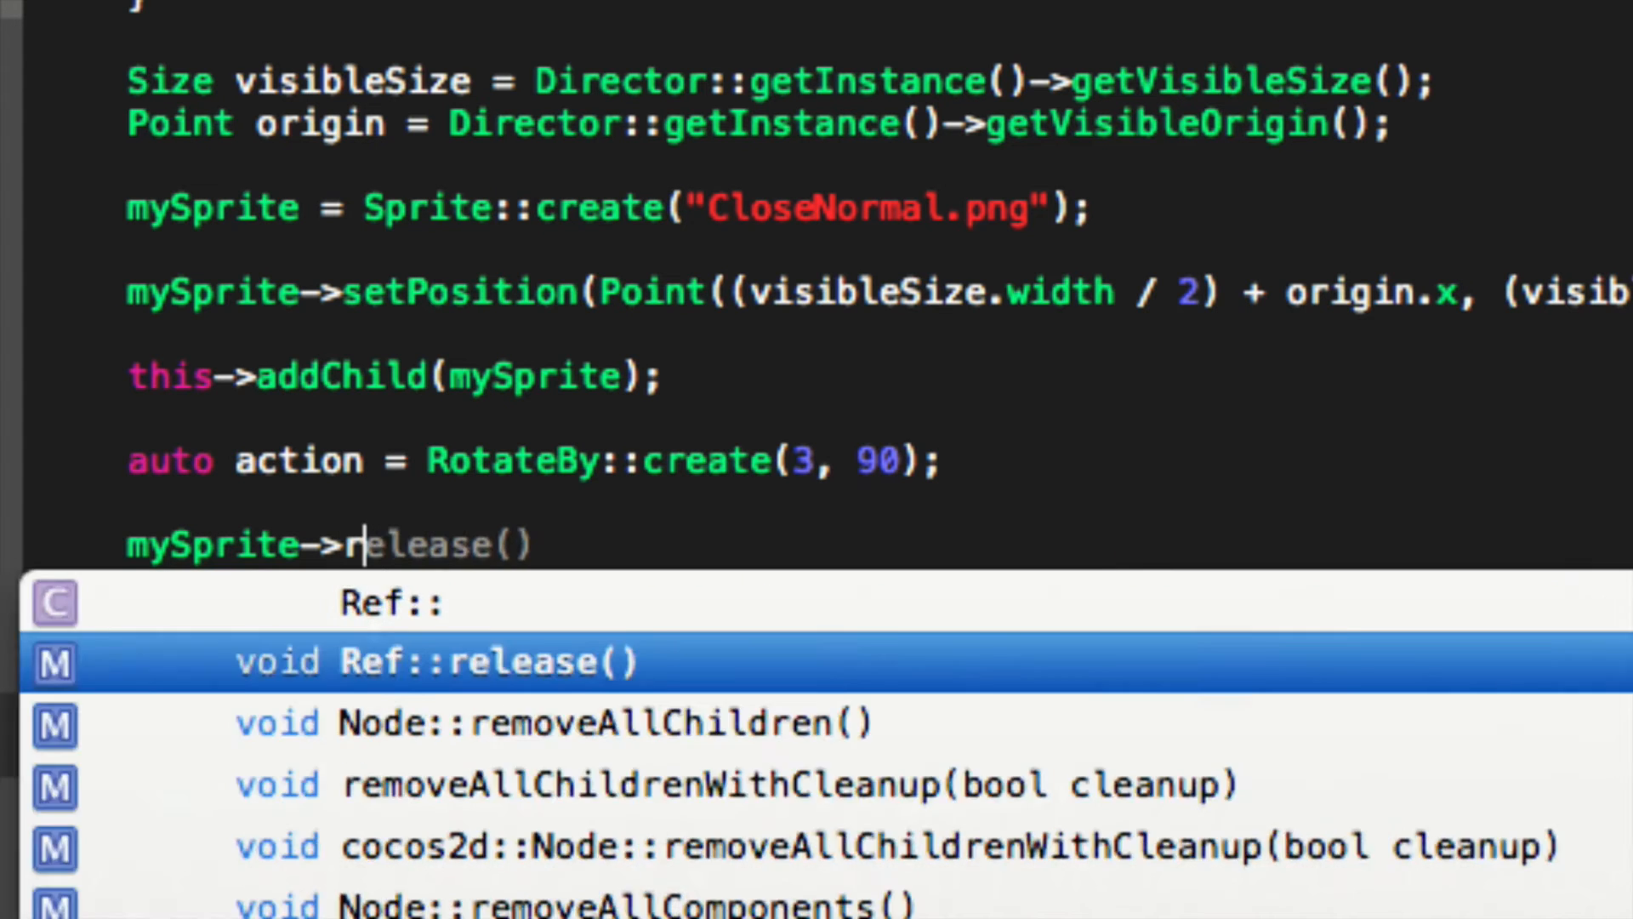
type("runAction(action);")
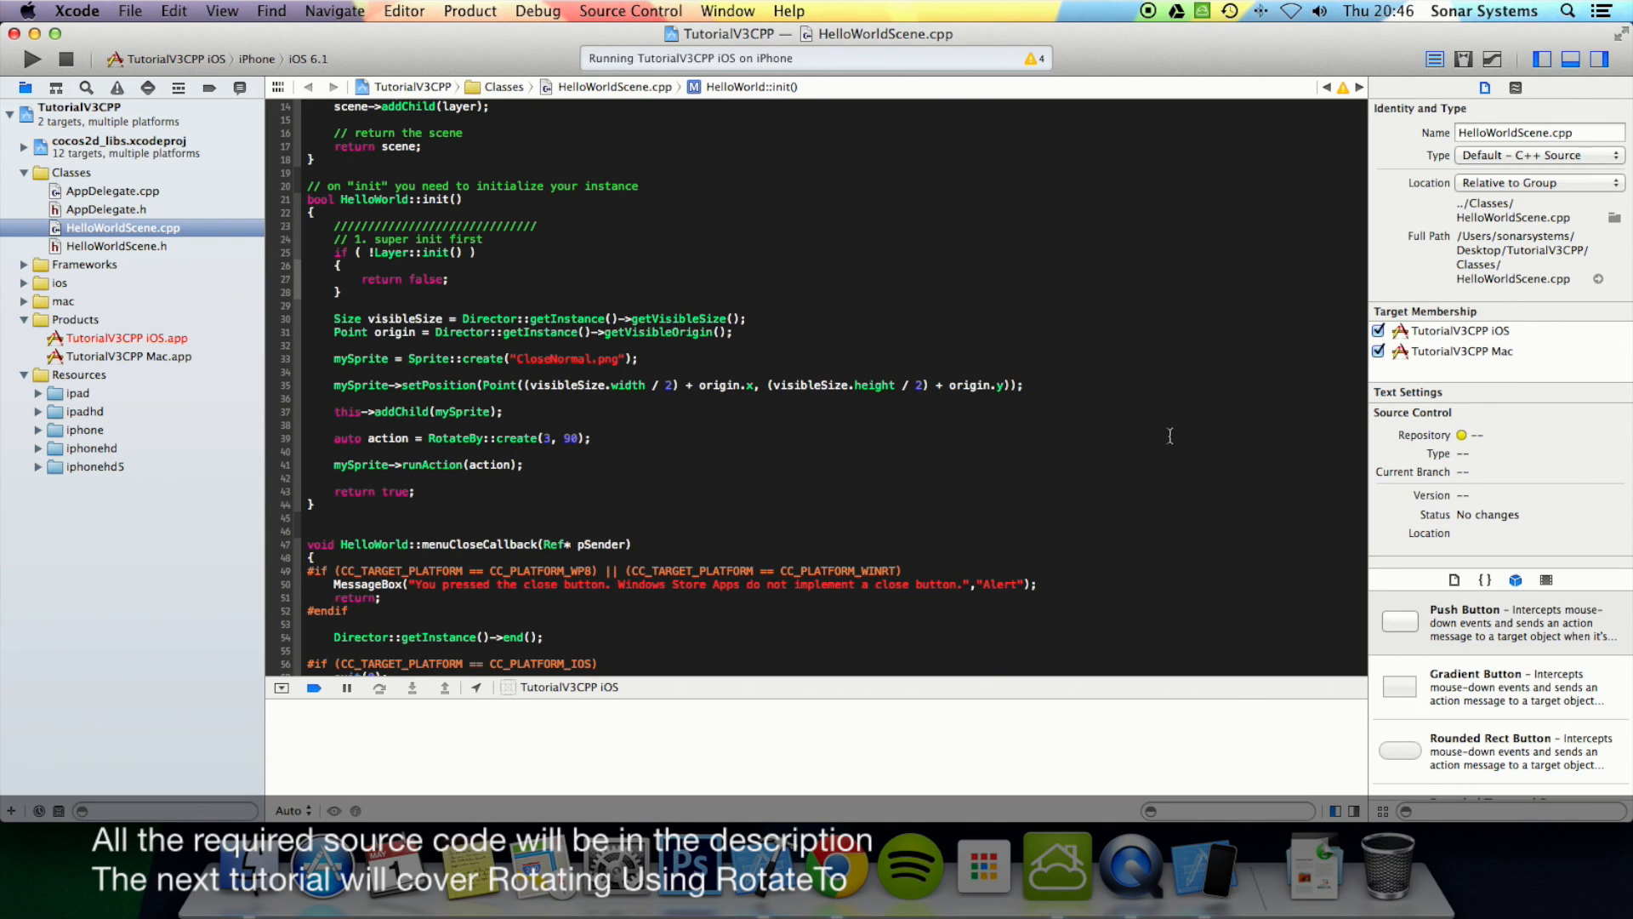
Return the cursor to the runAction(action) line while the app runs on iPhone
left_click(524, 464)
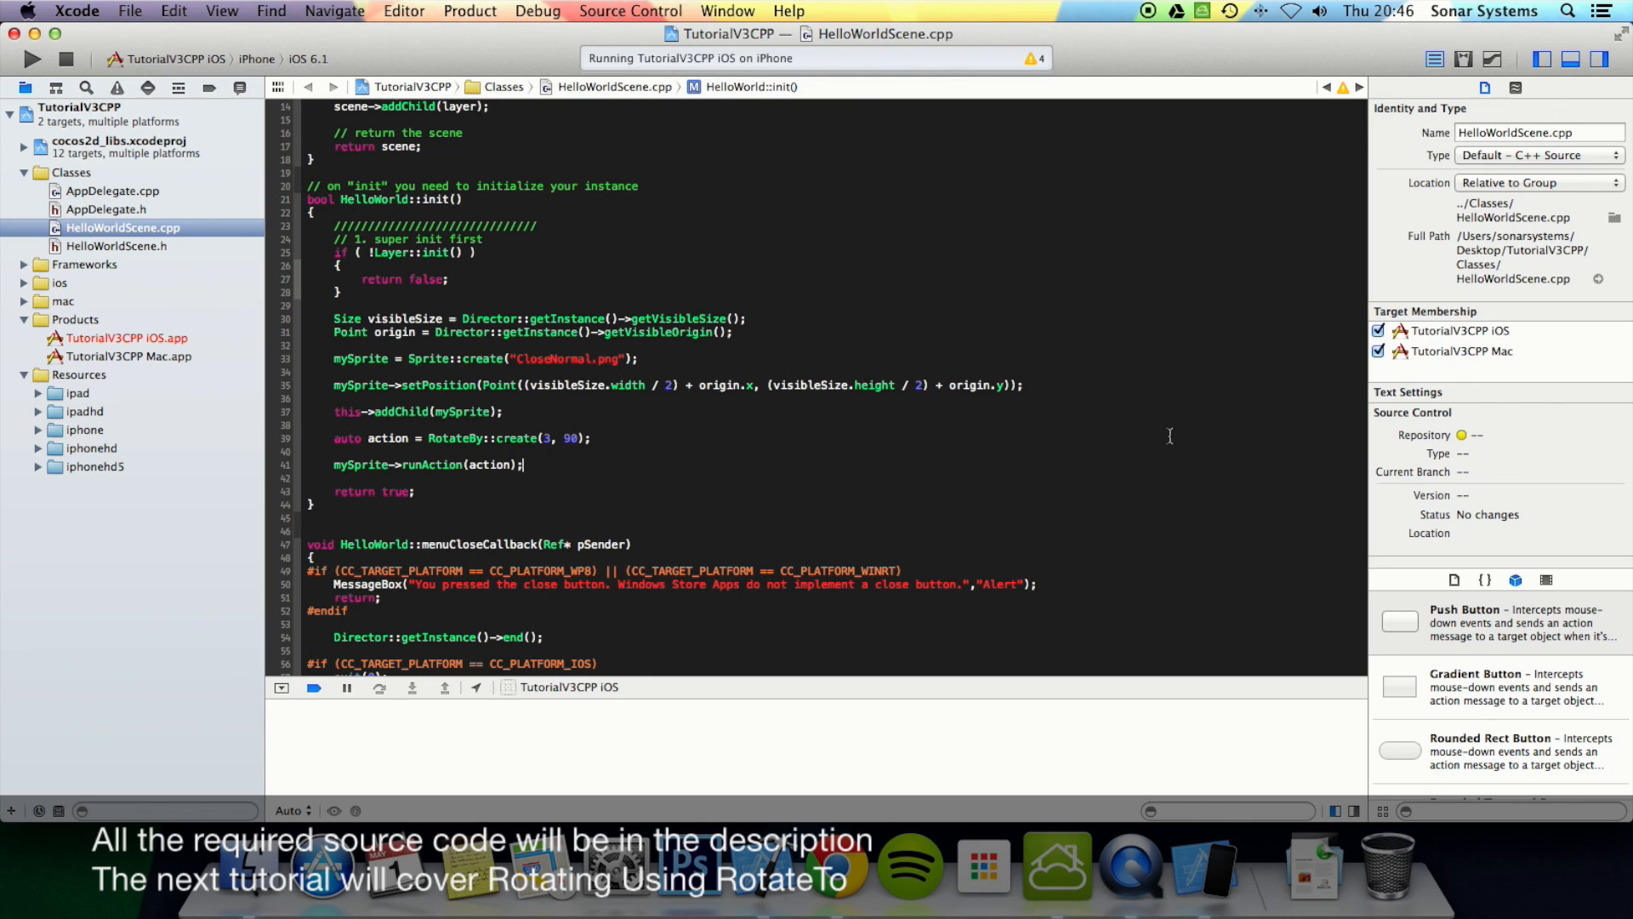